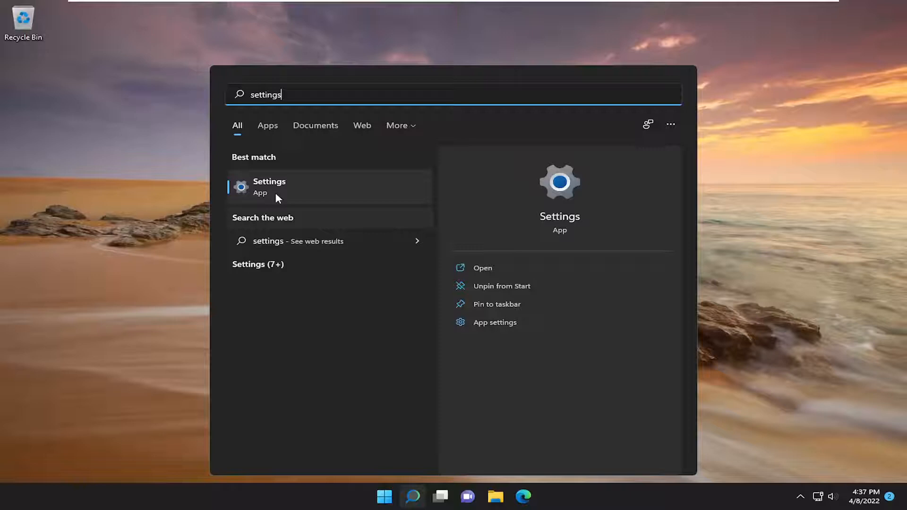
Launch the Settings app from the 'settings' search Best match result.
left_click(269, 186)
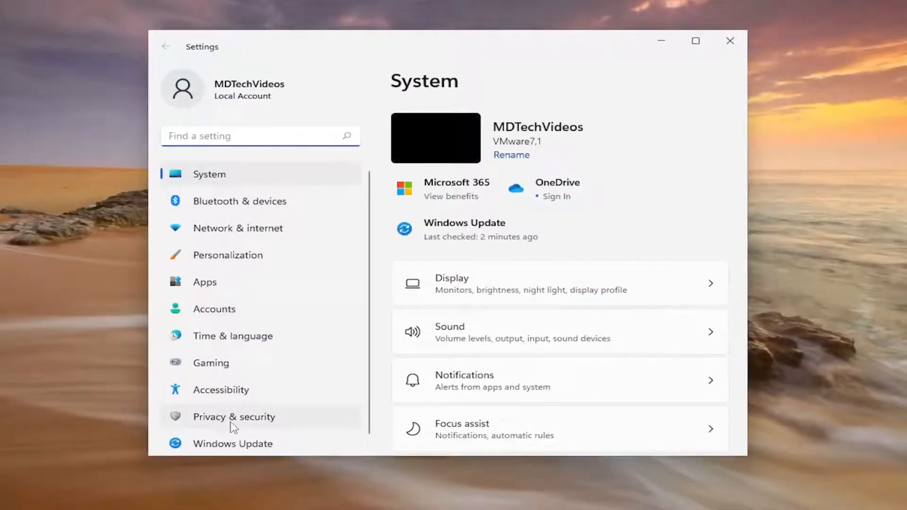
Reach the Camera page under Privacy & security App permissions and verify camera access is On.
left_click(233, 417)
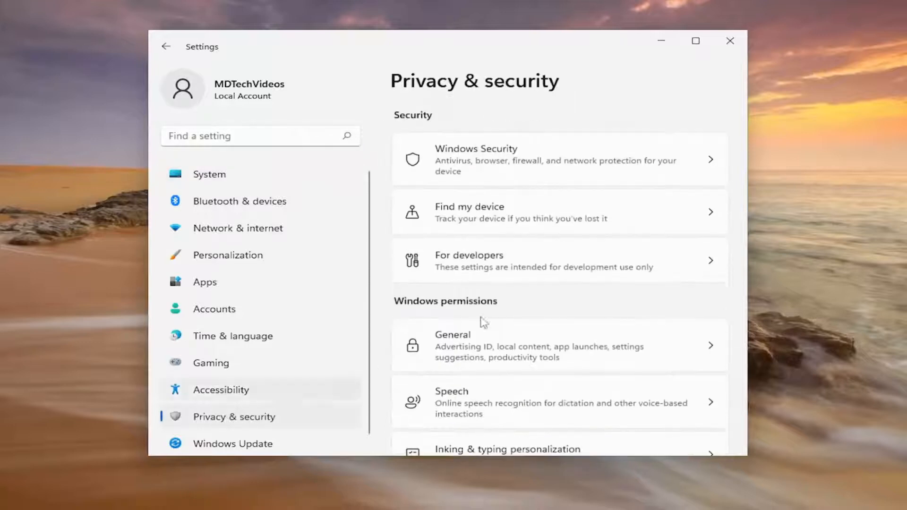
scroll("down", 3)
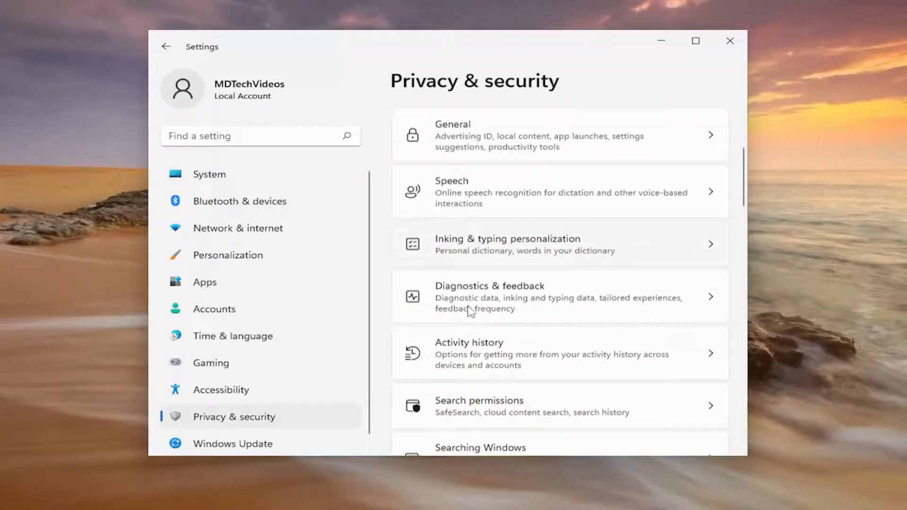
scroll("down", 3)
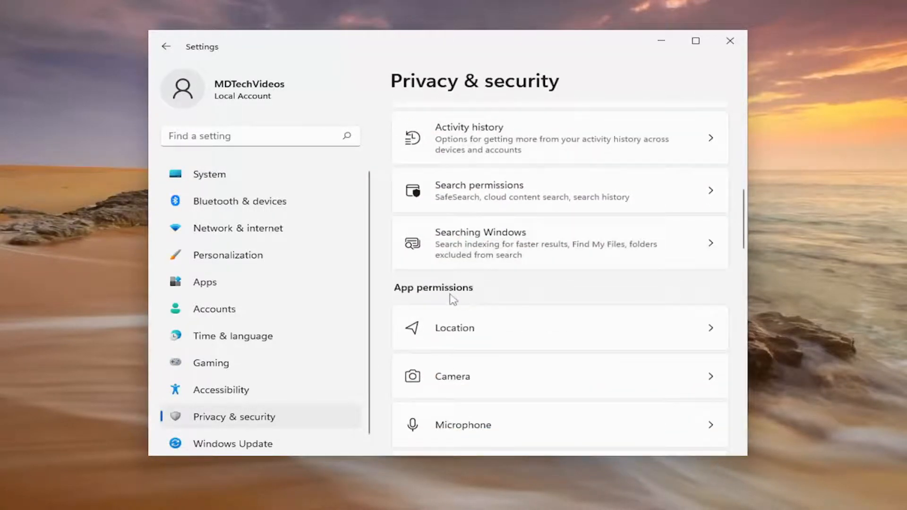
left_click(451, 376)
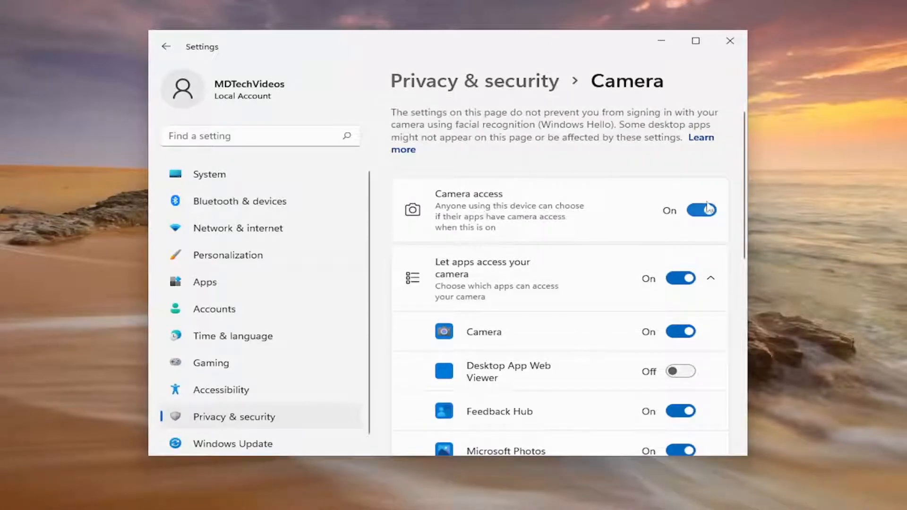
scroll("down", 3)
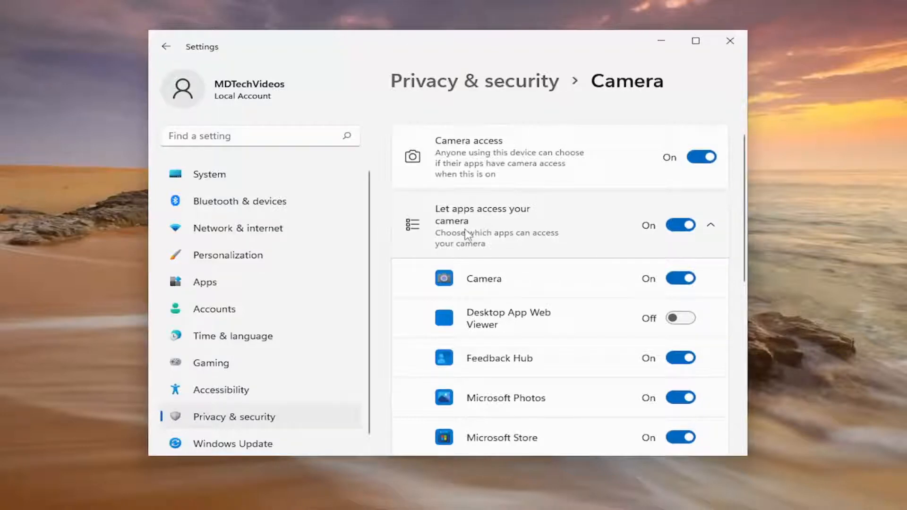
scroll("down", 3)
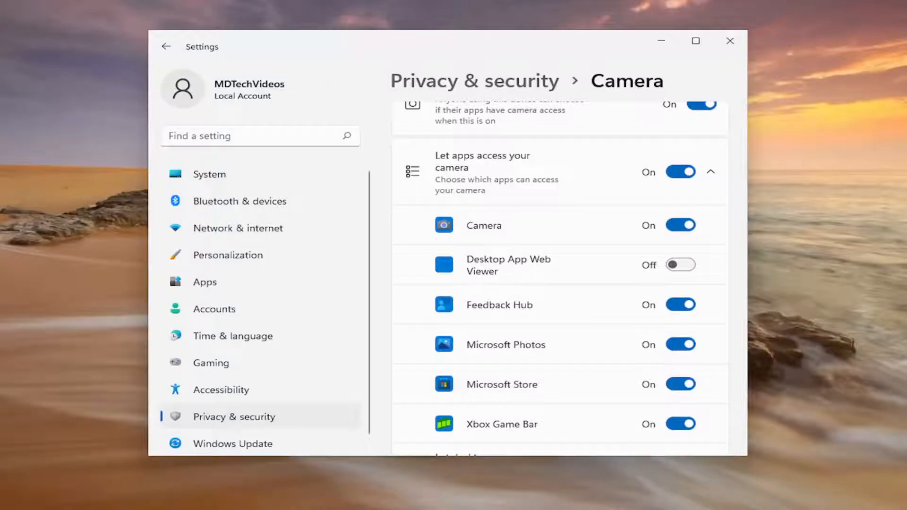
mouse_move(633, 47)
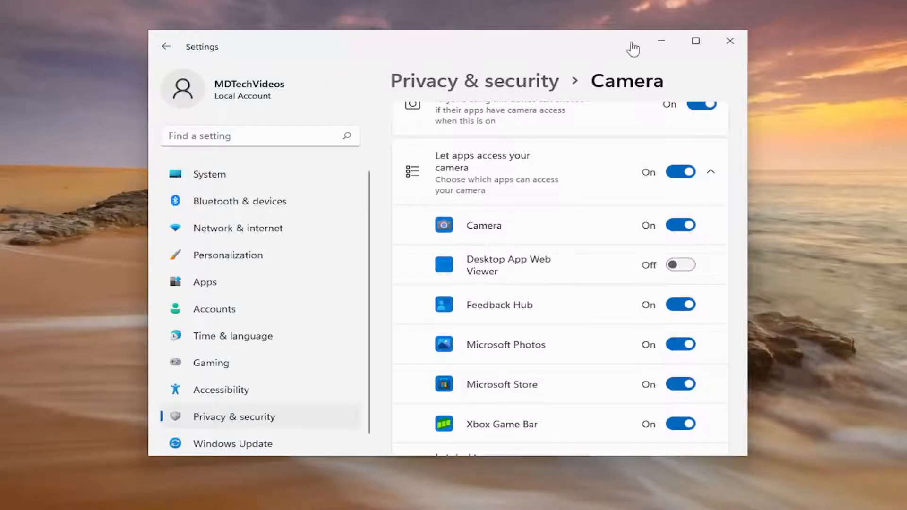
mouse_move(548, 307)
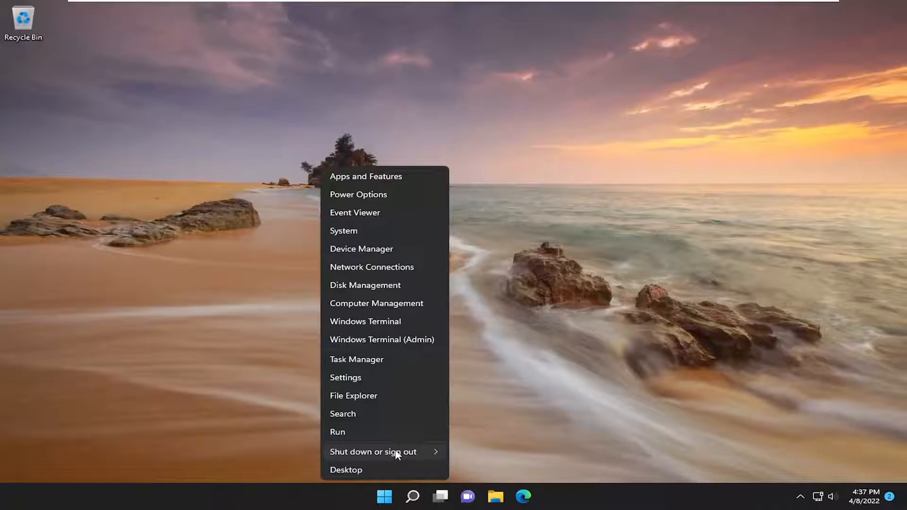
Show the Start button's Shut down or sign out options, then dismiss them.
left_click(372, 452)
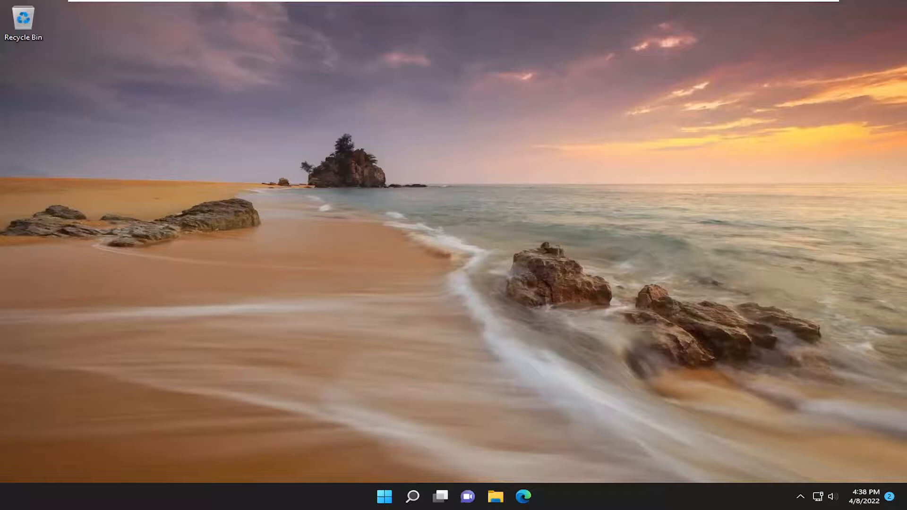
Search 'troubleshoot' from the taskbar and land on the System › Troubleshoot page.
left_click(412, 496)
type("troubleshoot")
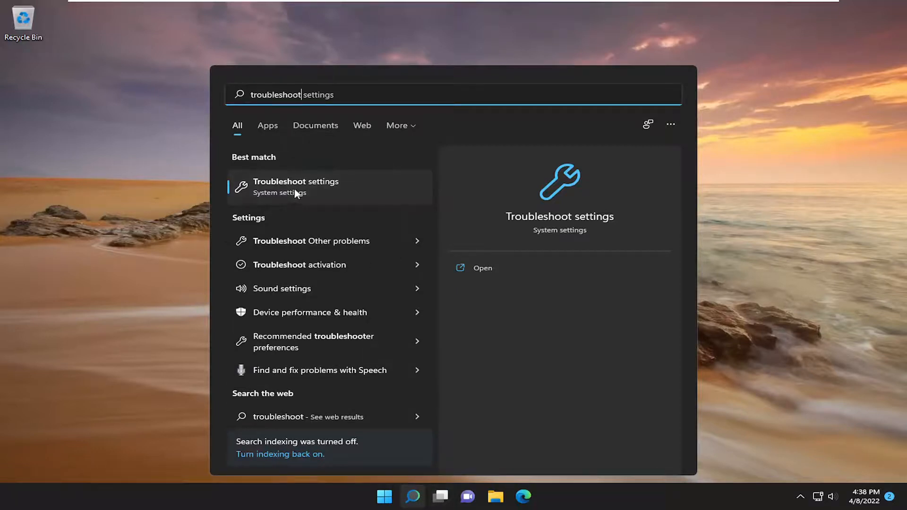
left_click(295, 186)
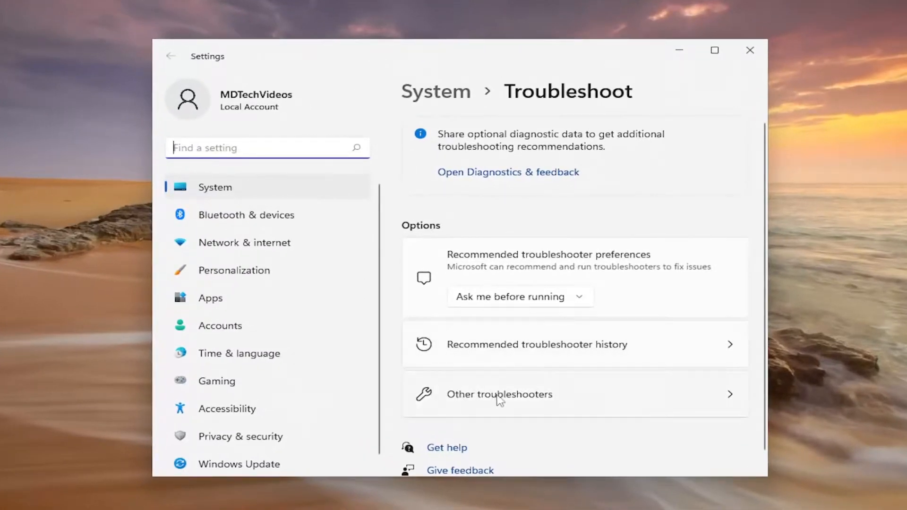
Run the Camera troubleshooter from the Other troubleshooters list.
left_click(499, 394)
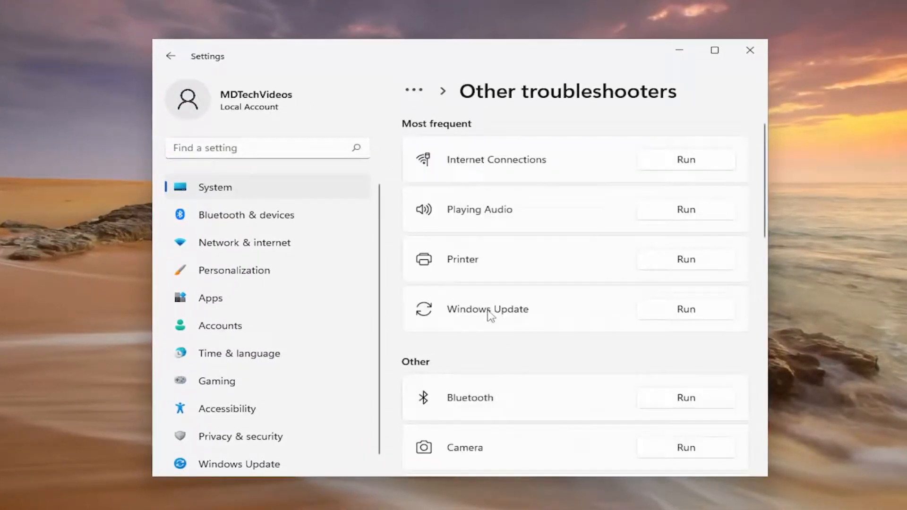
scroll("down", 3)
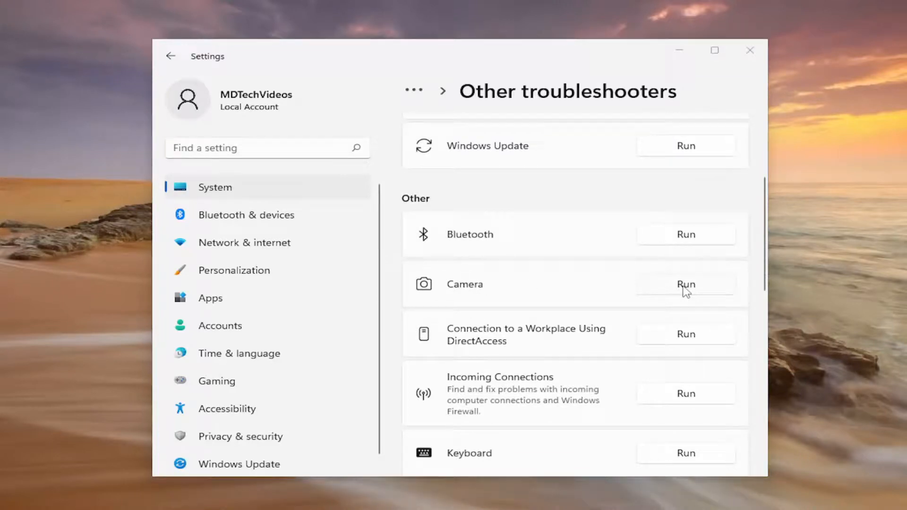
left_click(686, 285)
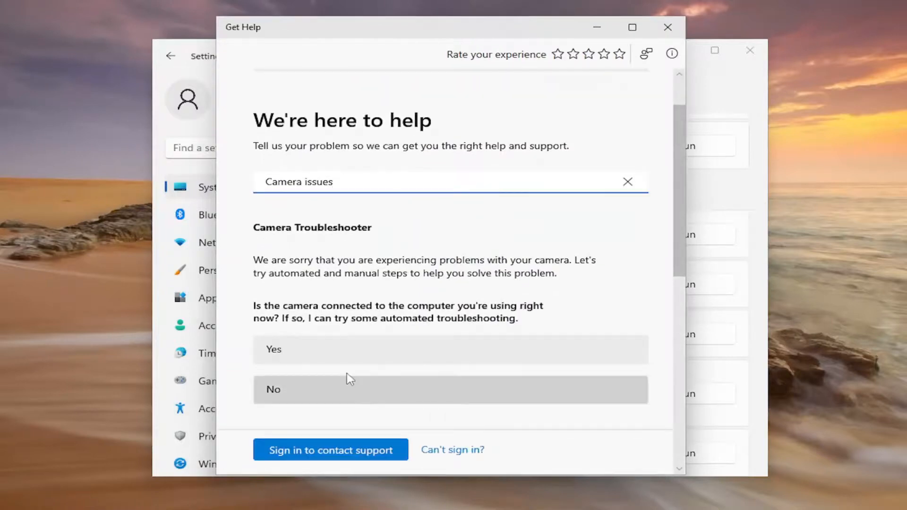
Answer Yes that the camera is connected so the diagnostic check proceeds.
left_click(450, 348)
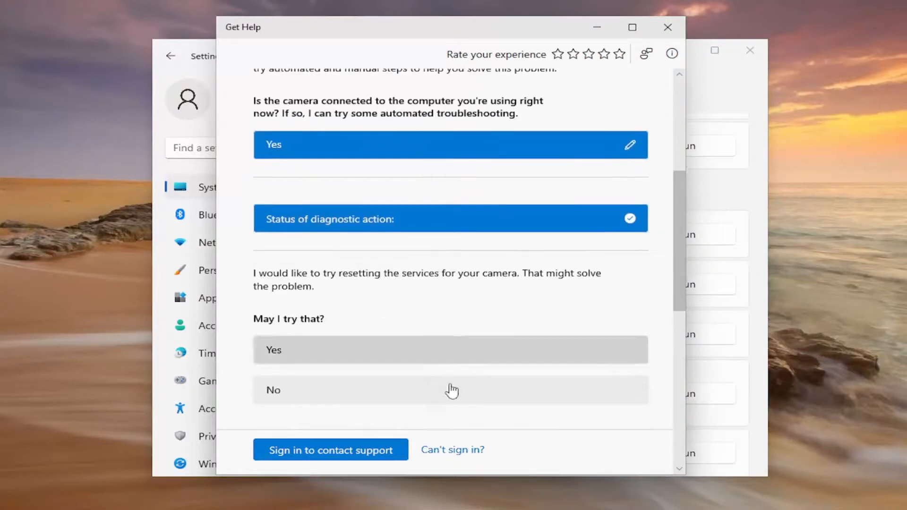
mouse_move(376, 337)
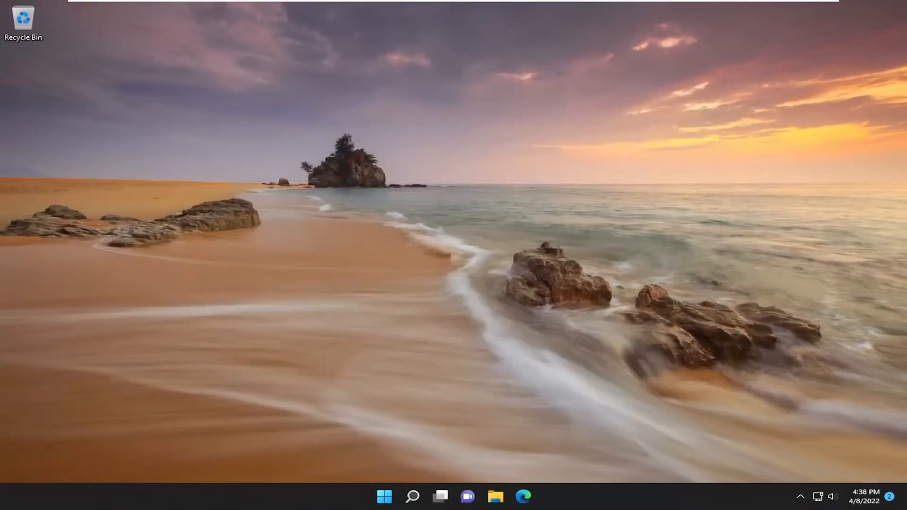
mouse_move(413, 491)
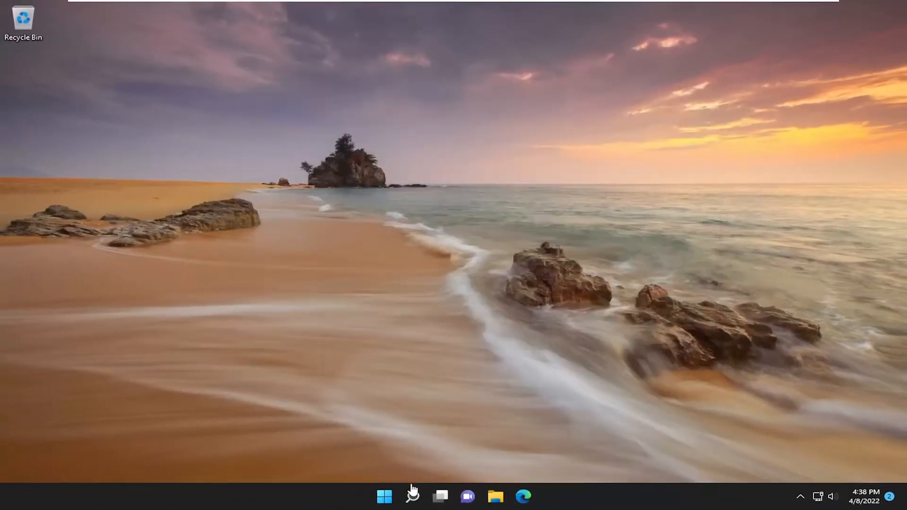